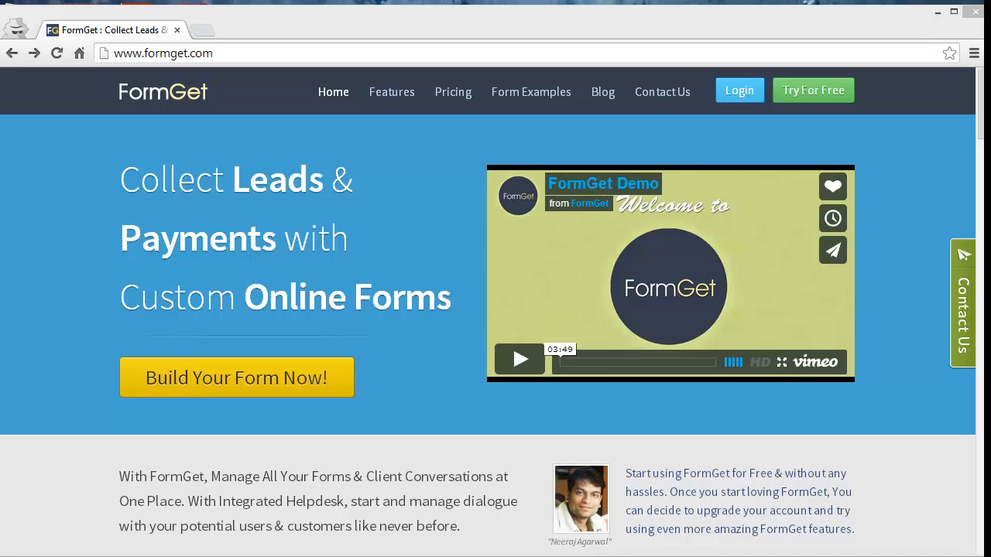
Step: Open the FormGet login page from the home page's top navigation Login button
{"action": "left_click", "coordinate": [738, 90]}
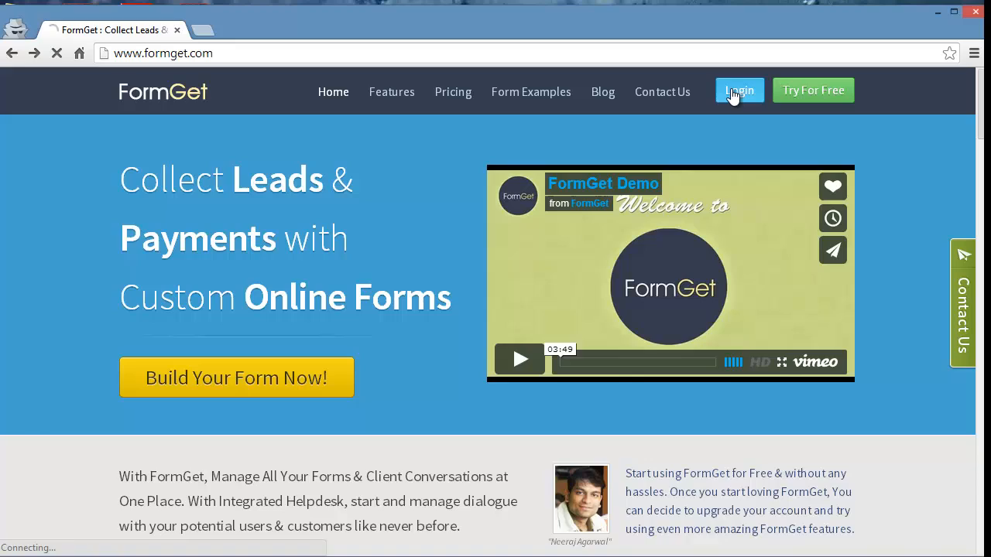
{"action": "left_click", "coordinate": [738, 90]}
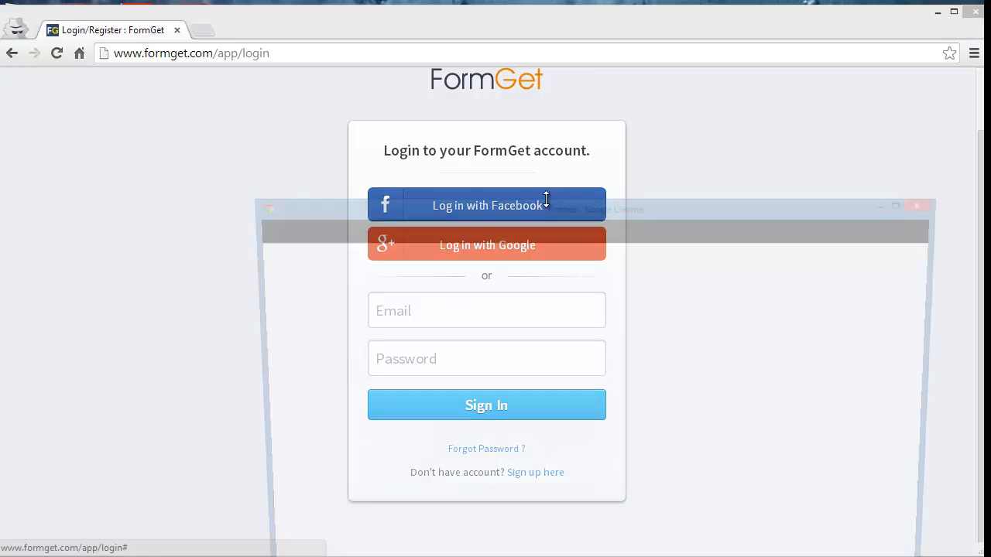
Step: Log in with Facebook, submitting the email and password in the popup
{"action": "left_click", "coordinate": [486, 205]}
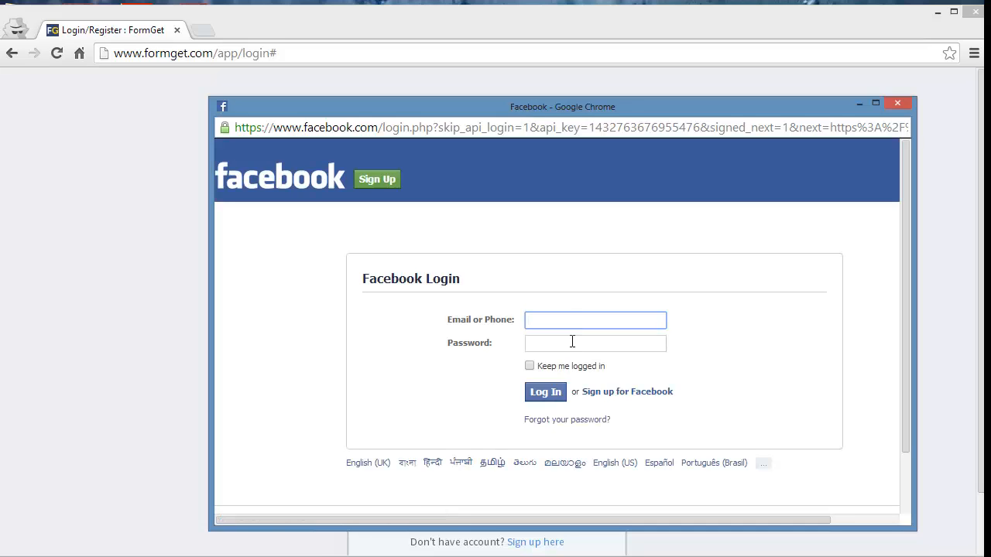
{"action": "left_click", "coordinate": [595, 319]}
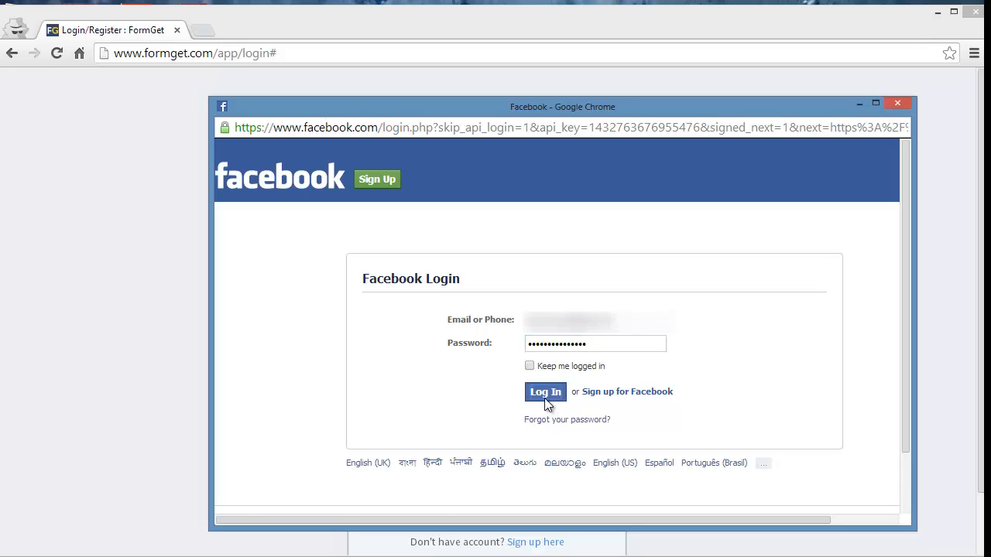
{"action": "left_click", "coordinate": [545, 392]}
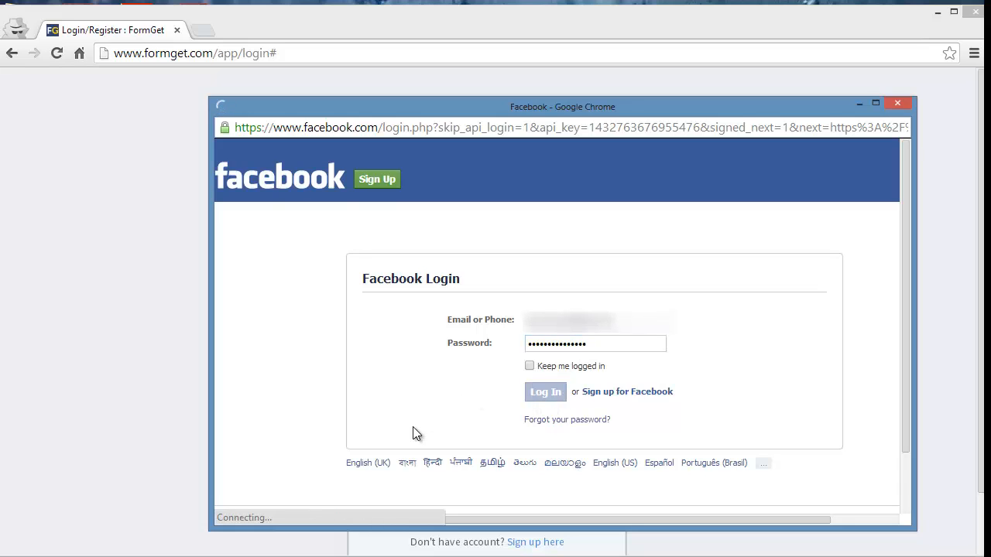
{"action": "left_click", "coordinate": [545, 391]}
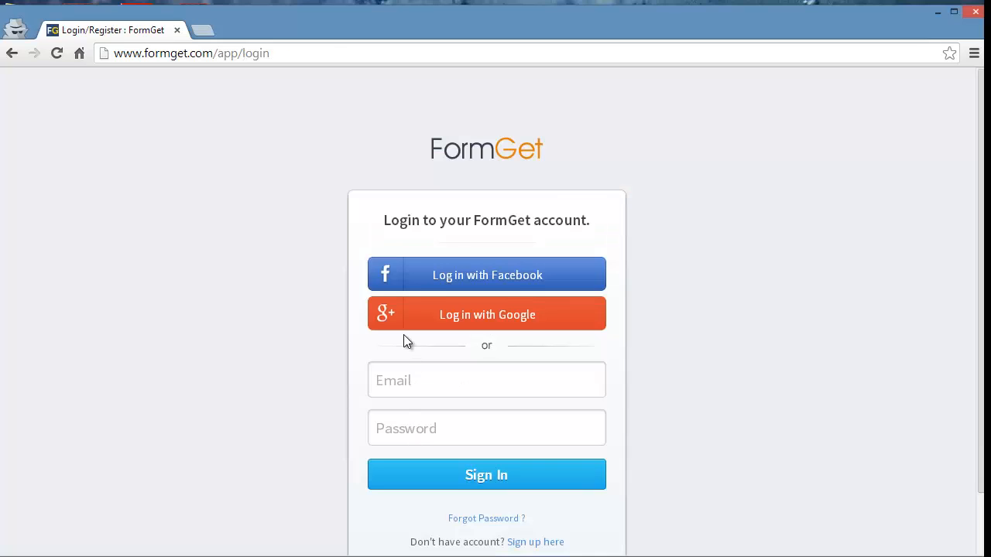
Step: Log in with Google by choosing the account and entering its password, then accept FormGet's offline access
{"action": "left_click", "coordinate": [486, 315]}
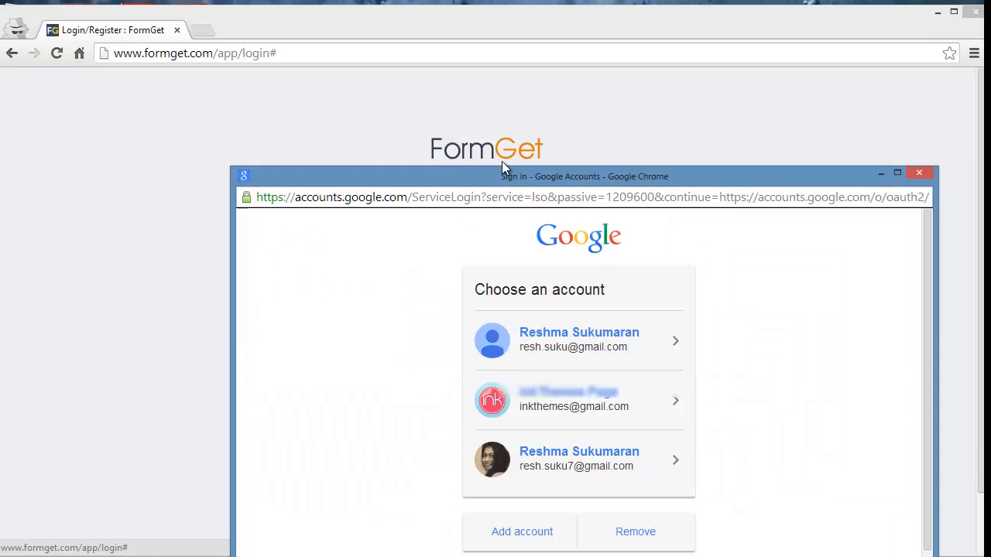
{"action": "left_click", "coordinate": [579, 339]}
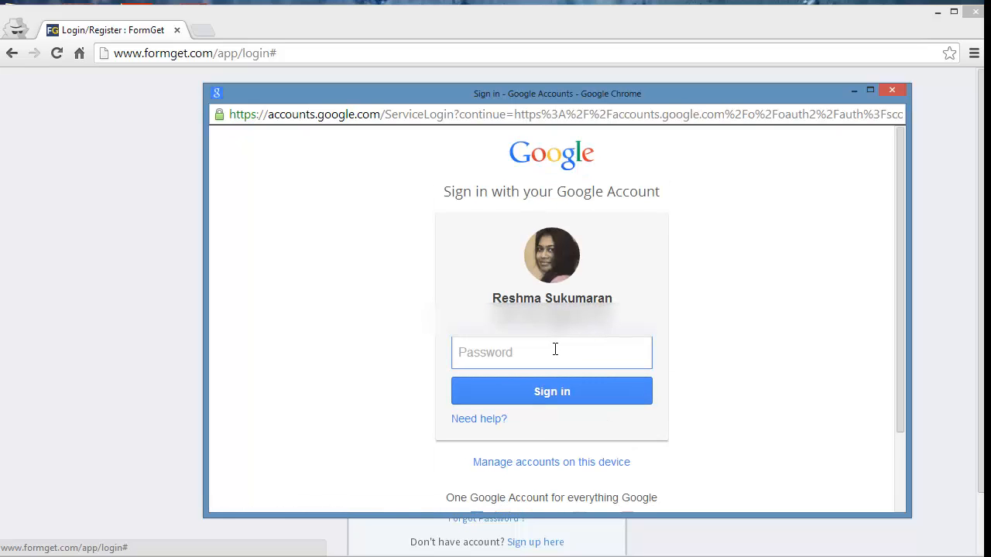
{"action": "left_click", "coordinate": [551, 391]}
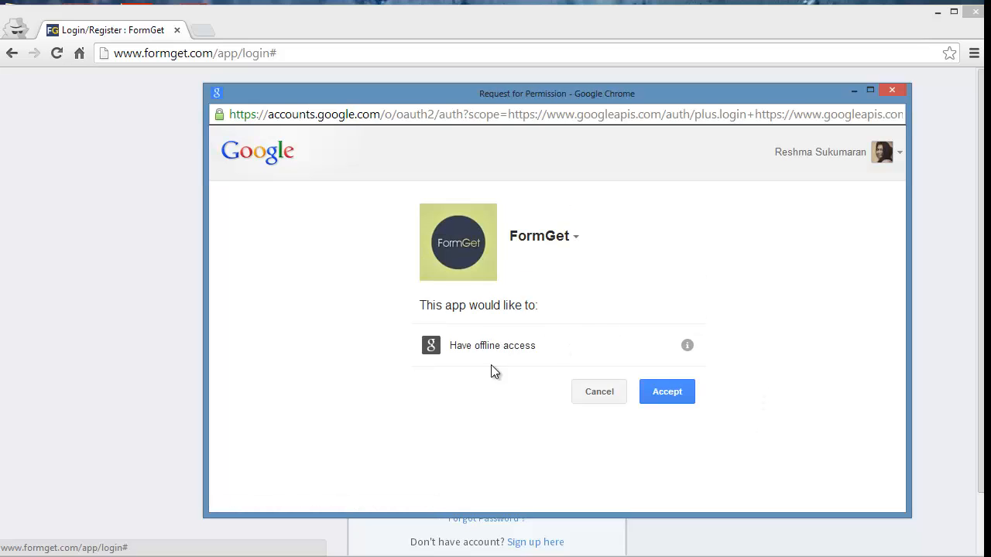
{"action": "left_click", "coordinate": [666, 390]}
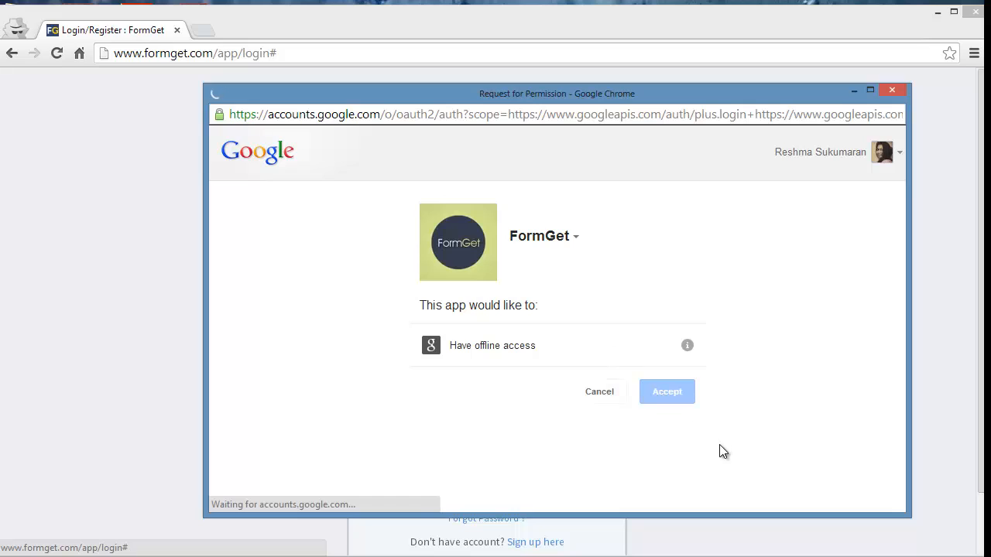
{"action": "left_click", "coordinate": [666, 390]}
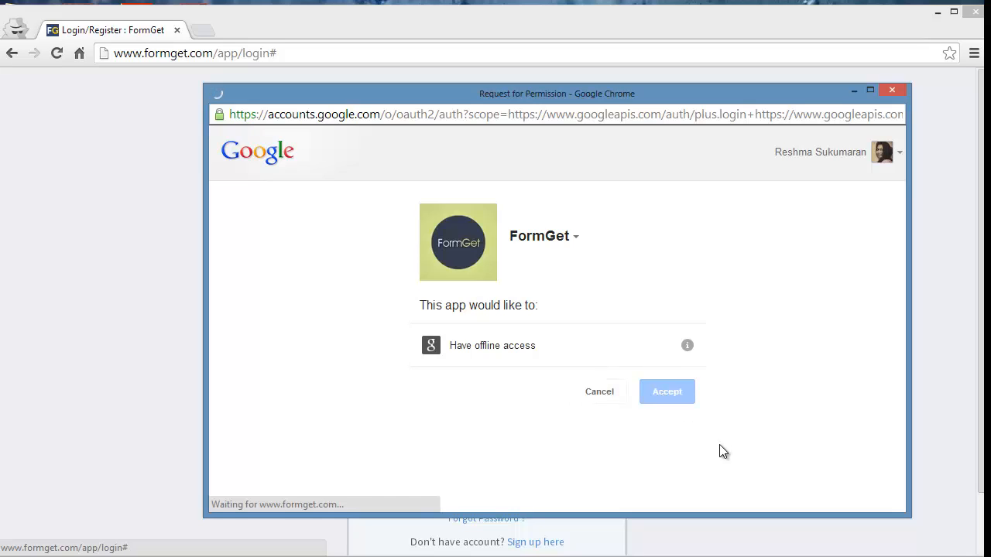
{"action": "left_click", "coordinate": [666, 391]}
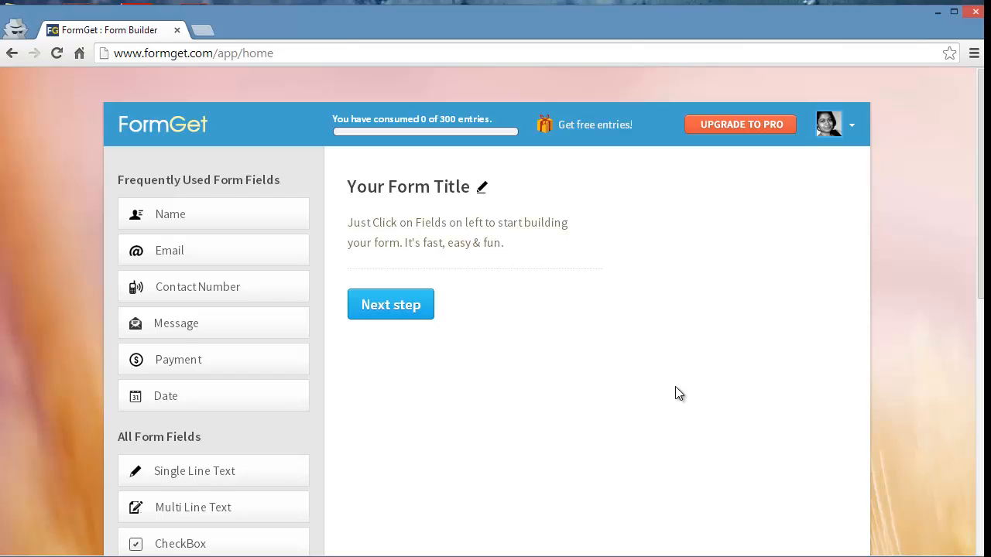
{"action": "mouse_move", "coordinate": [676, 385]}
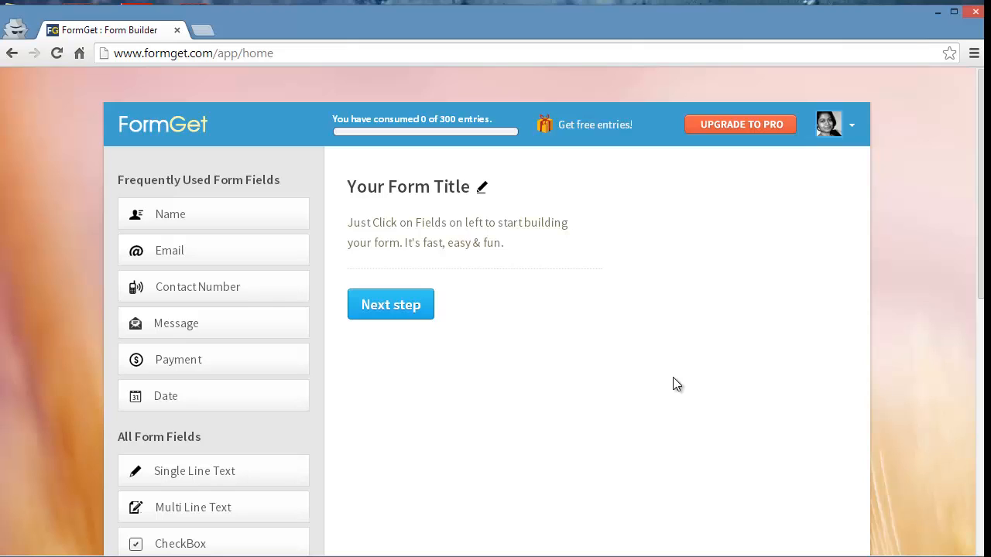
{"action": "mouse_move", "coordinate": [623, 418]}
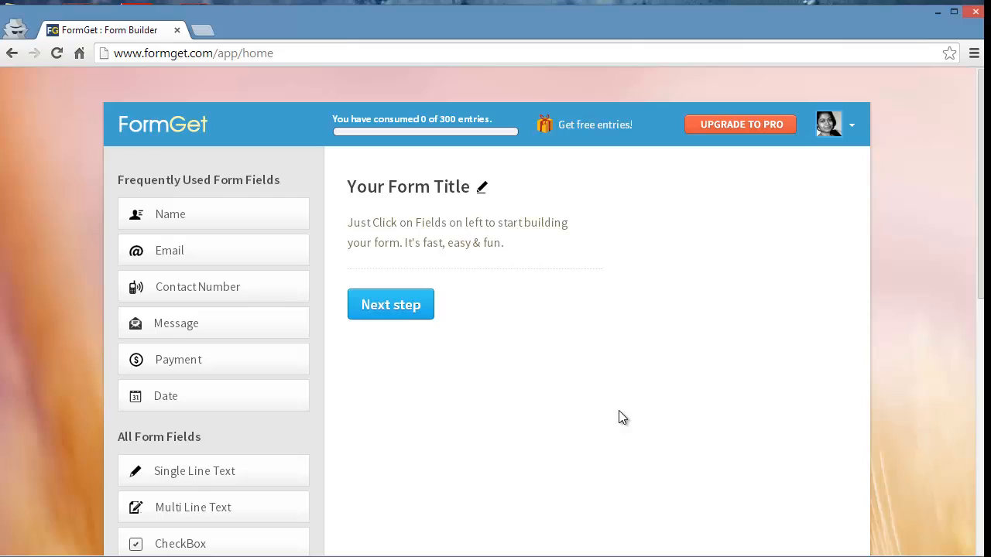